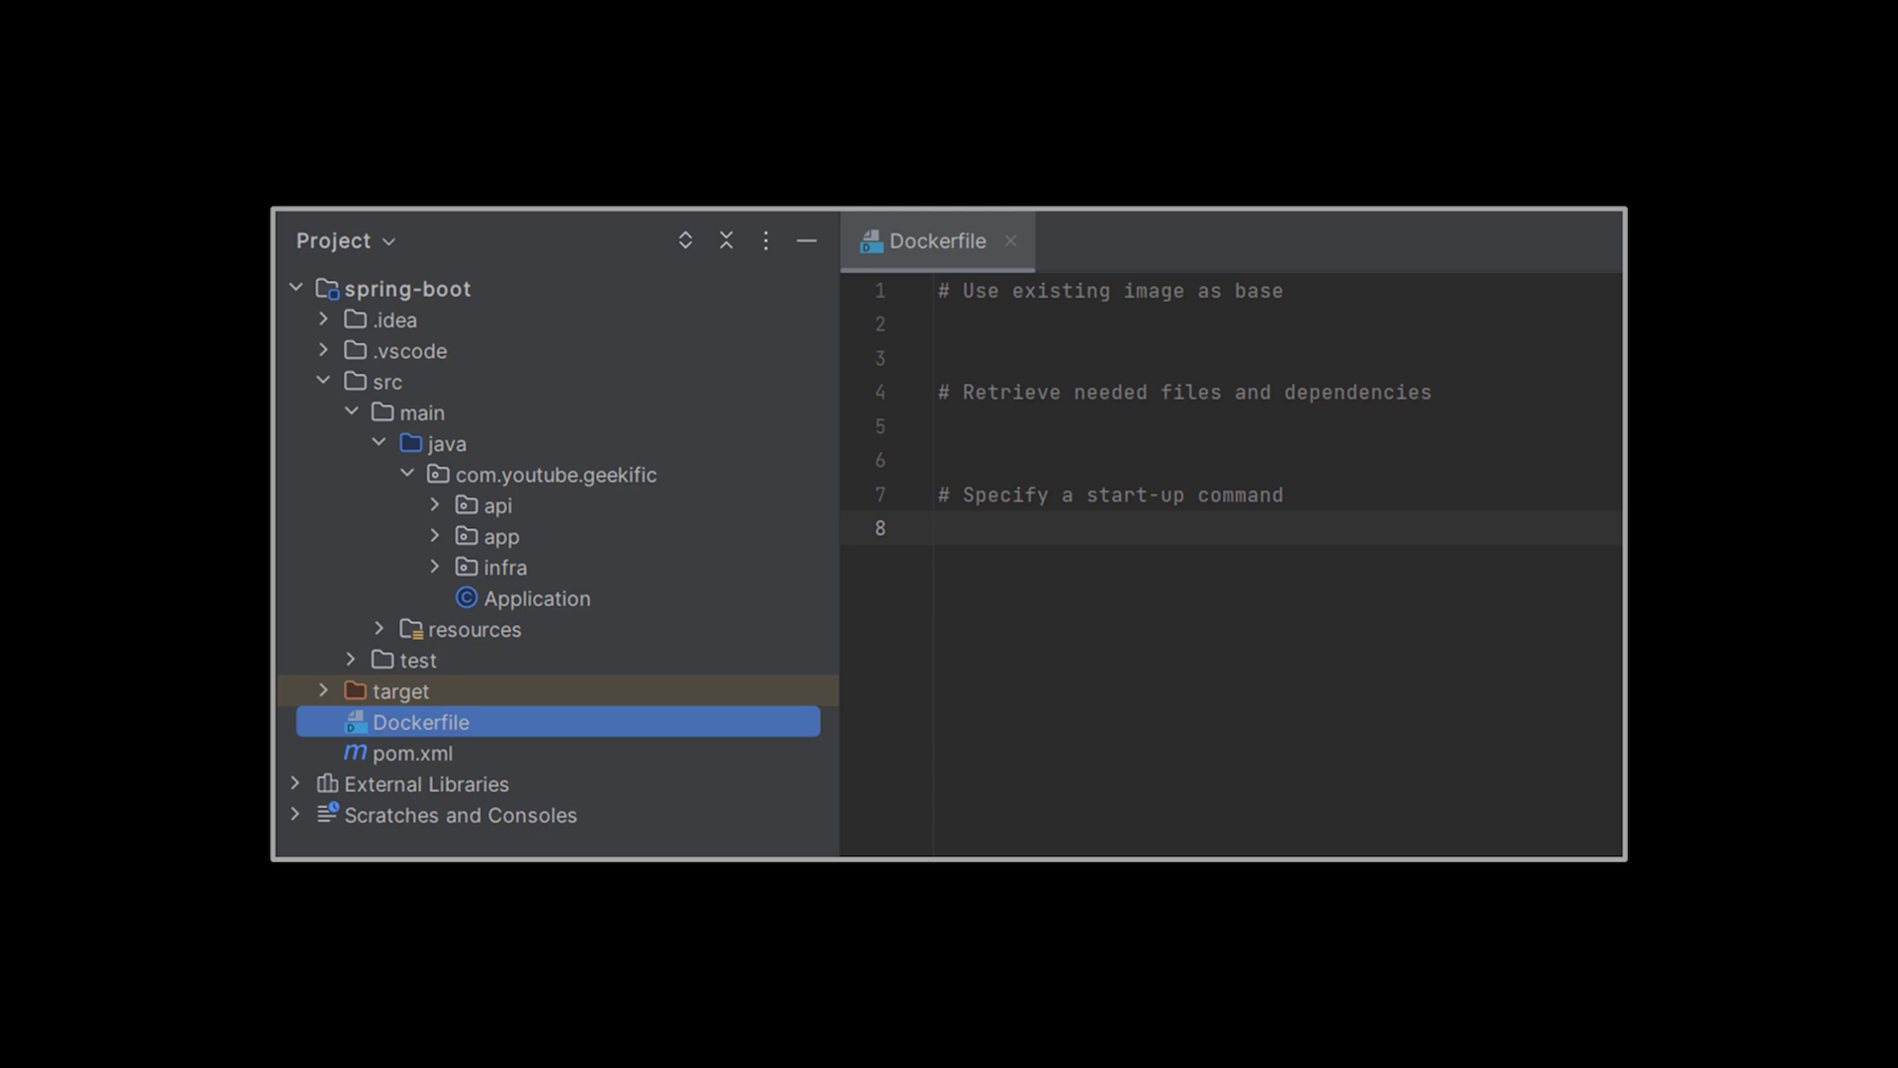
{"action": "type", "text": "FROM alpine"}
{"action": "left_click", "coordinate": [1279, 426]}
{"action": "type", "text": "COPY ./target/spring-boot-1.0.jar spring-boot-1.0.jar"}
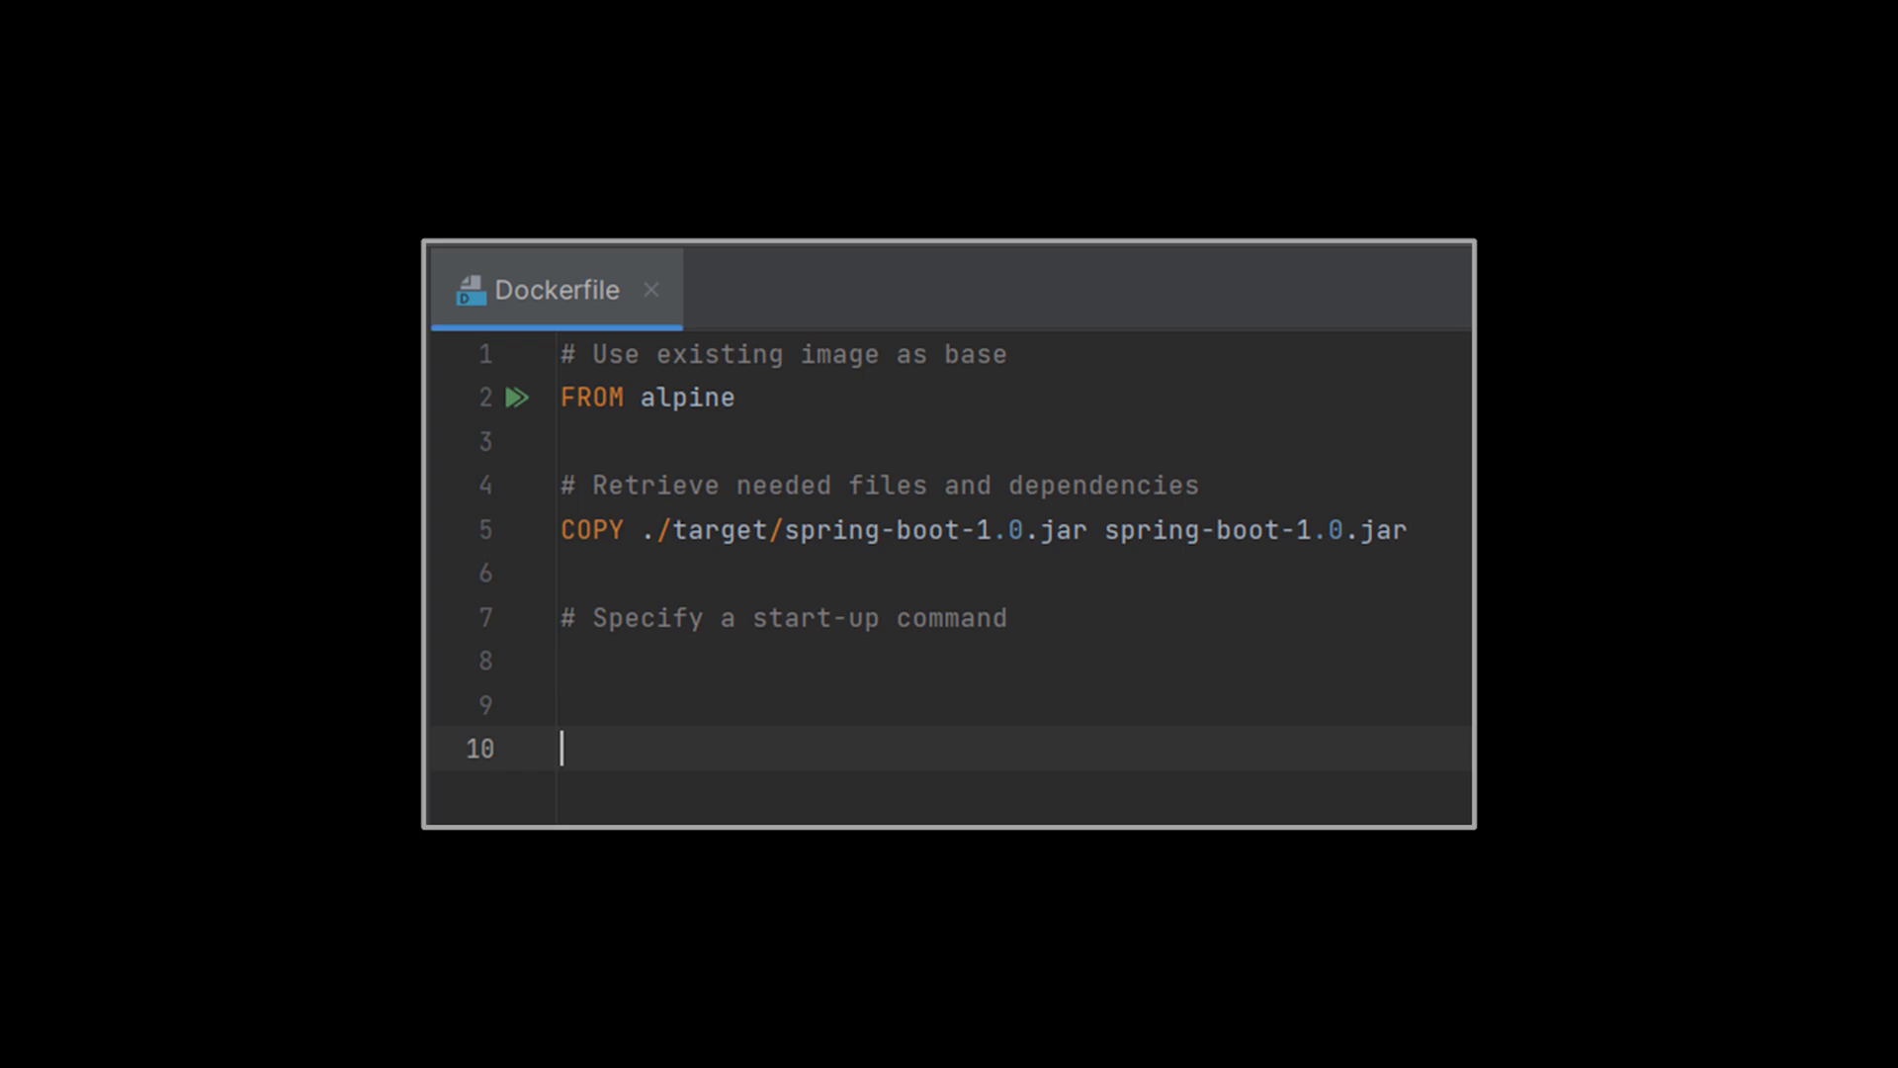
{"action": "type", "text": "CMD [\"java\",\"-jar\",\"/spring-boot-1.0.jar\"]"}
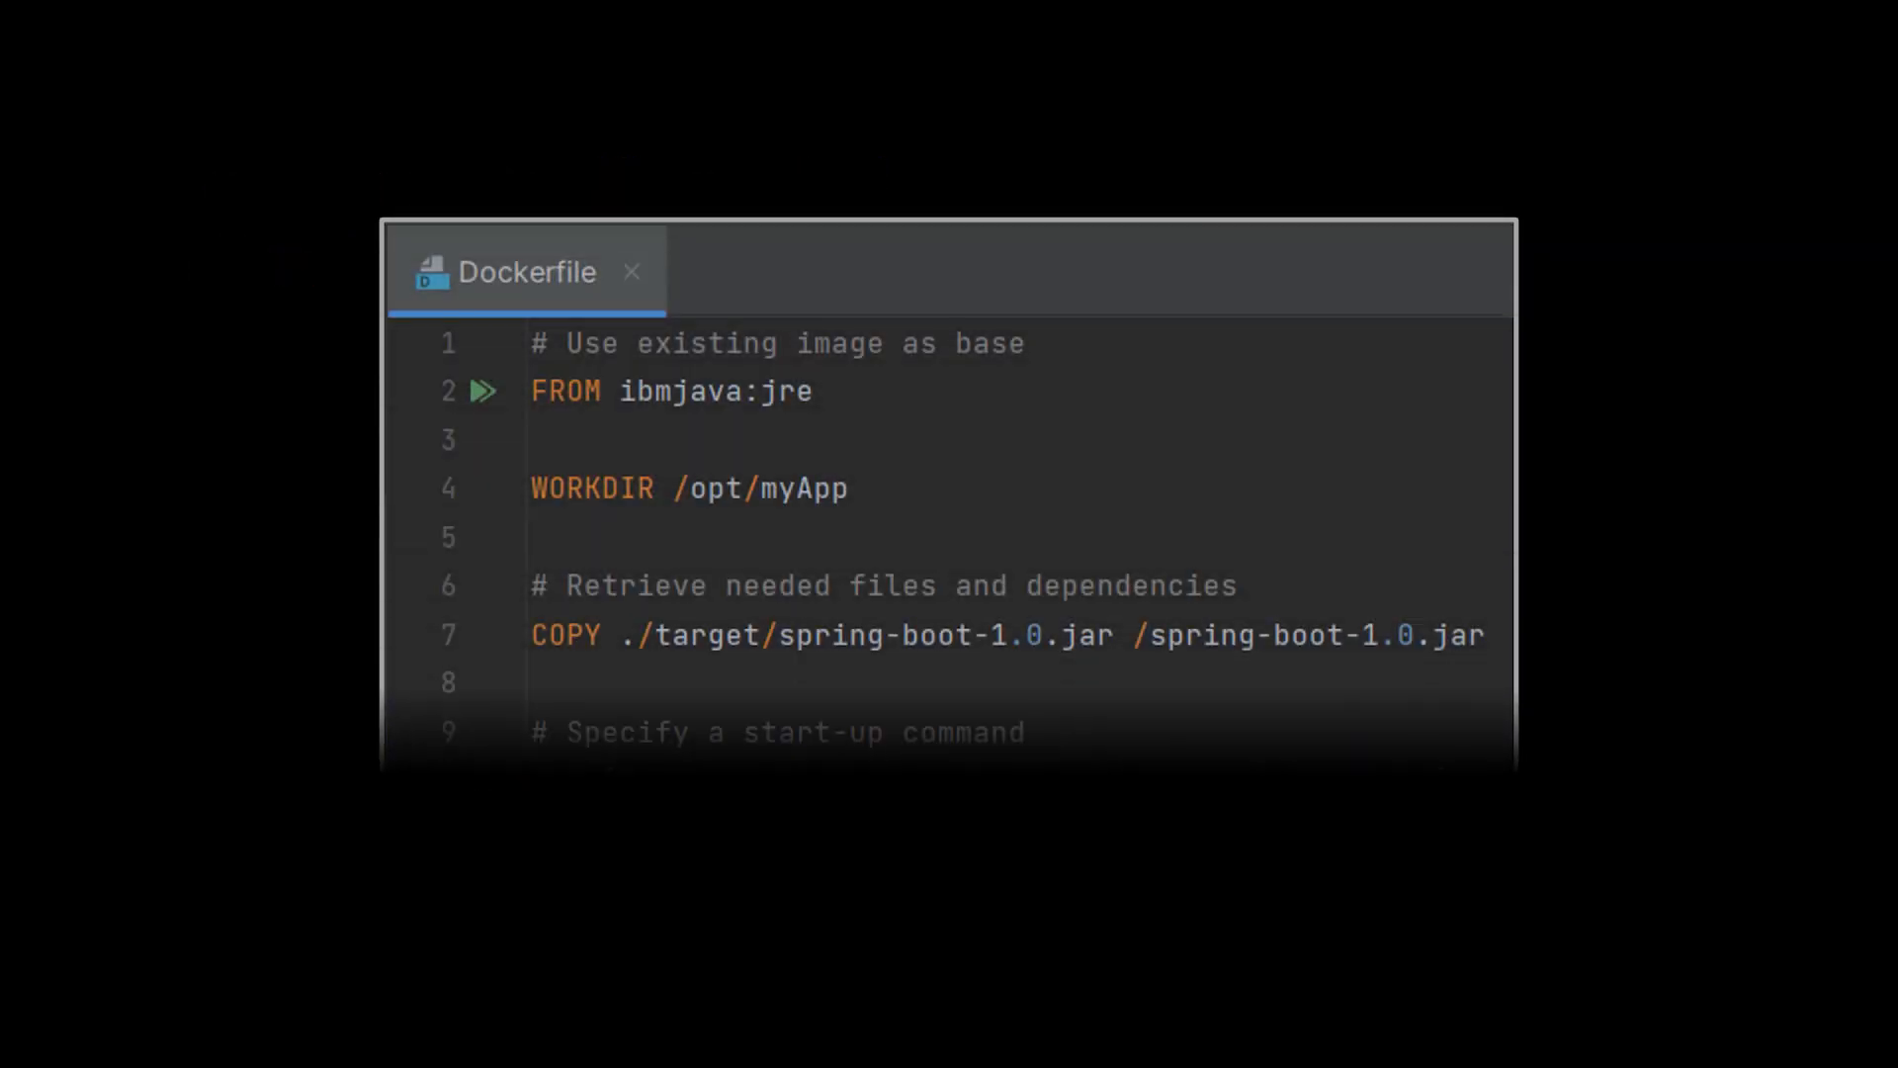
{"action": "type", "text": "CMD [\"java\",\"-jar\",\"/opt/myApp/spring-boot-1.0.jar\"]"}
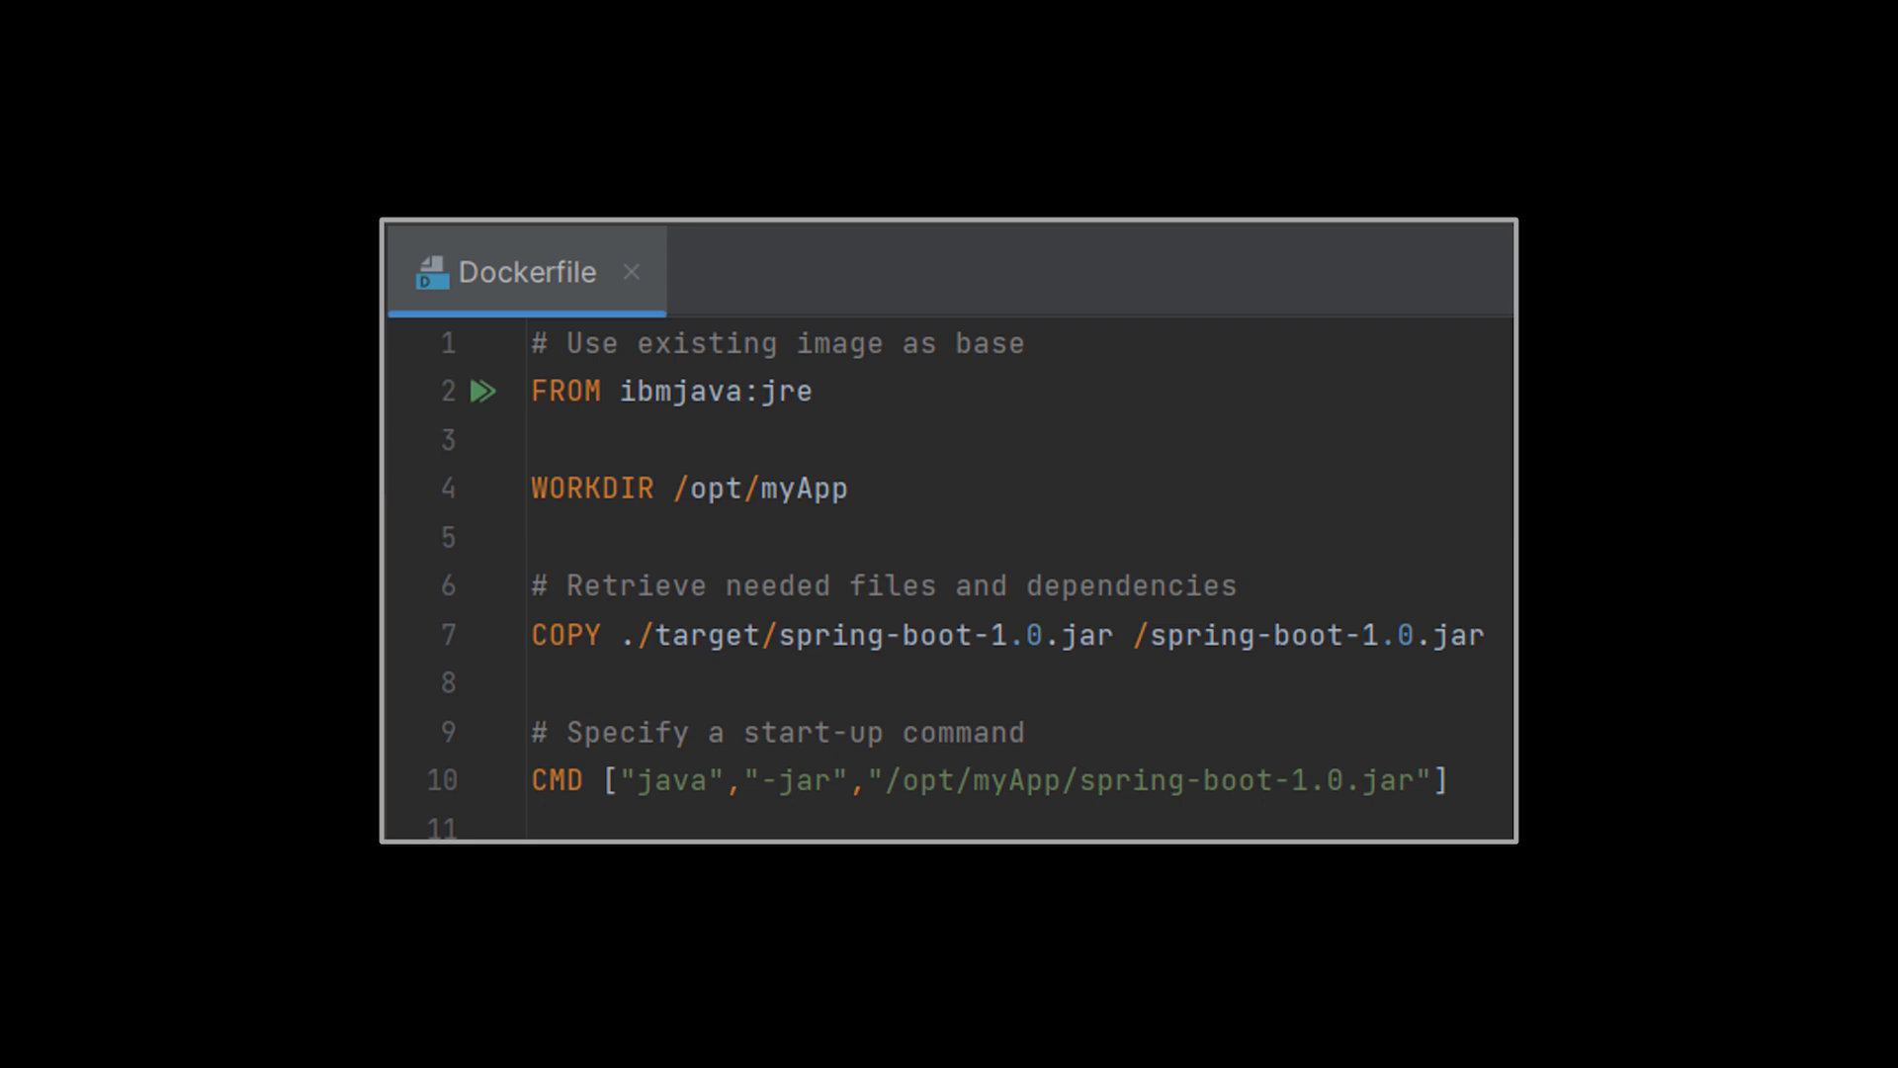